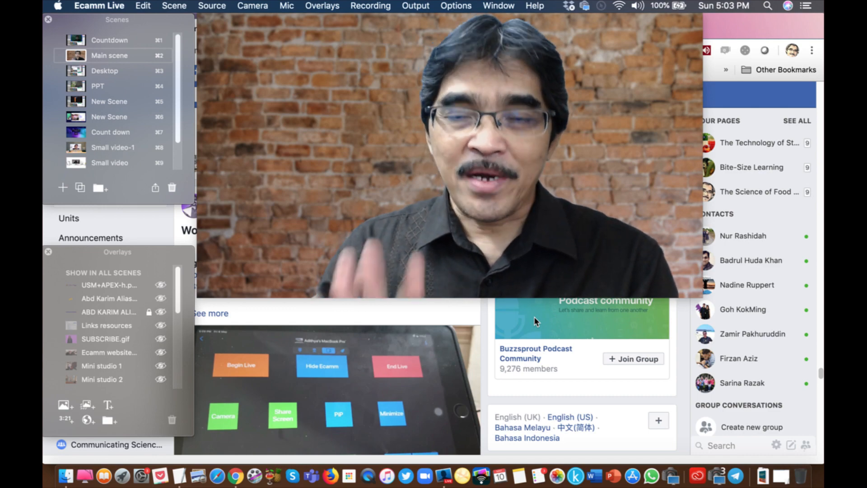
Switch the Ecamm Live broadcast to the Desktop scene (⌘3) with its webcam inset
click(105, 71)
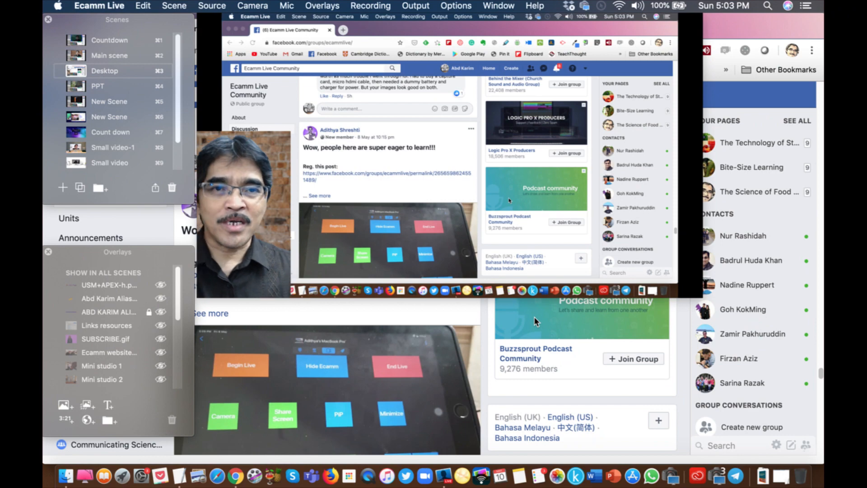
Switch the broadcast to the scene mirroring the iPad's NumPad keypad
click(98, 85)
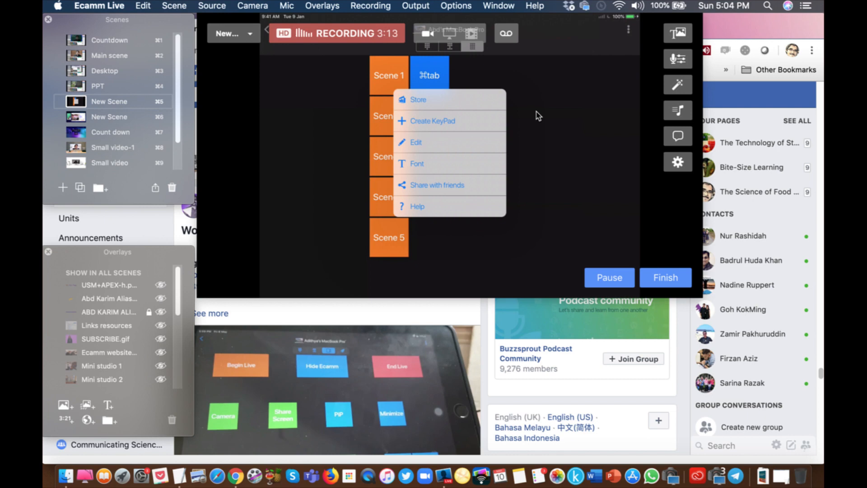
Close the keypad options menu and create a new blank keypad
click(539, 115)
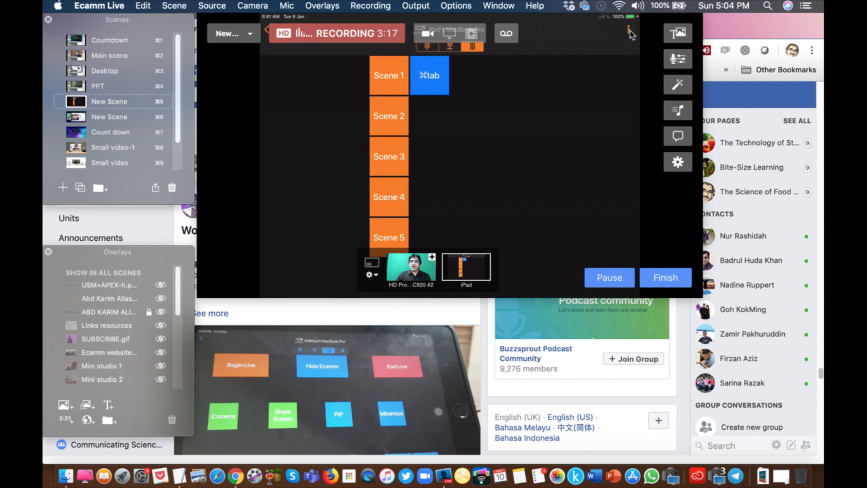
mouse_move(632, 39)
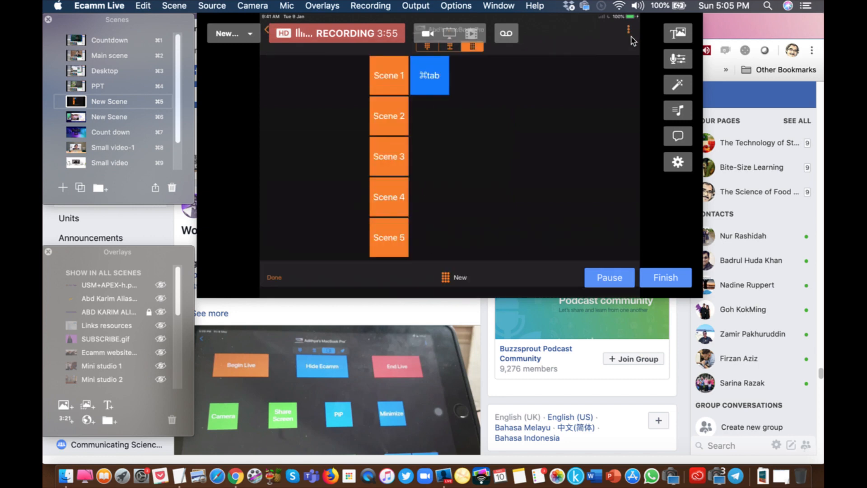
click(104, 70)
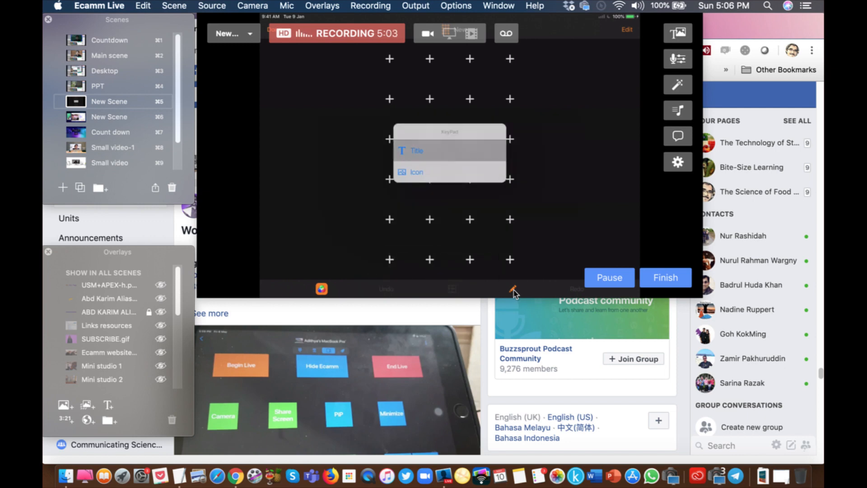
Choose Title on the new keypad to bring up the KeyPad Name prompt
click(416, 151)
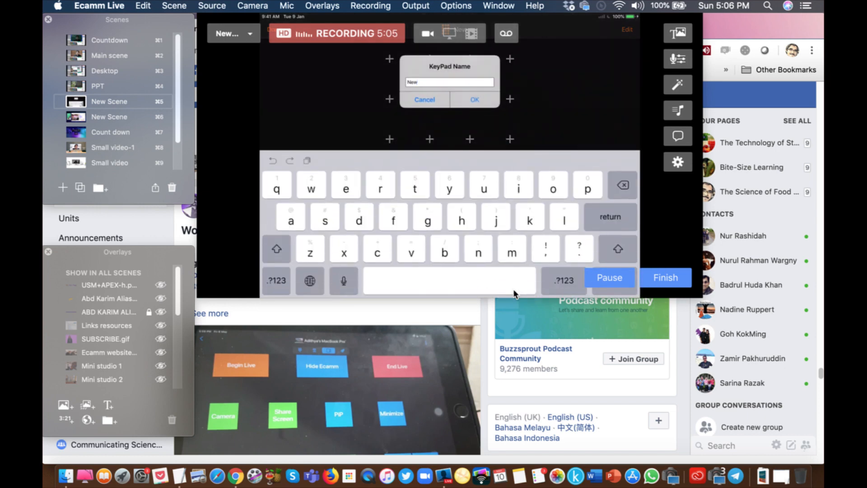
Replace the default keypad name 'New' with 'Ecamm 2' and confirm
click(276, 249)
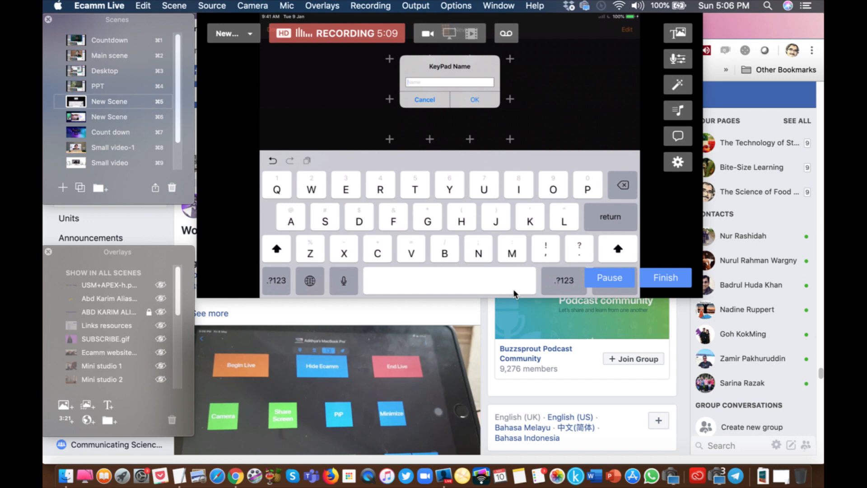
text(Ecamm)
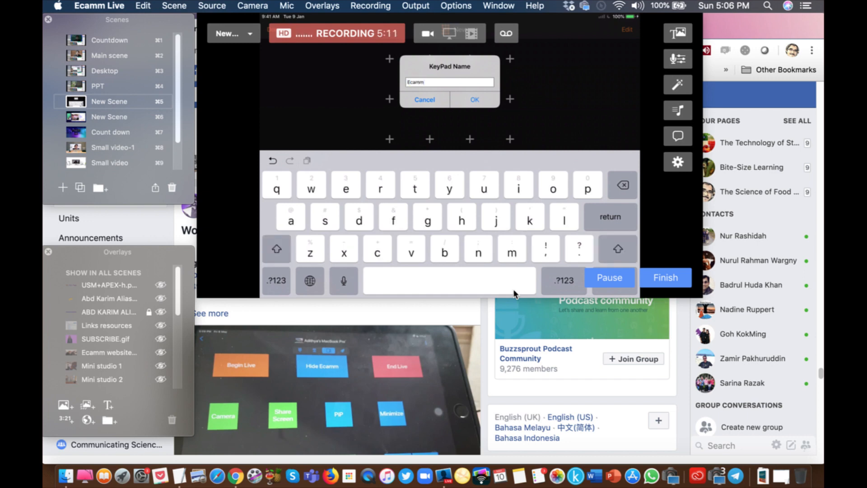
click(276, 249)
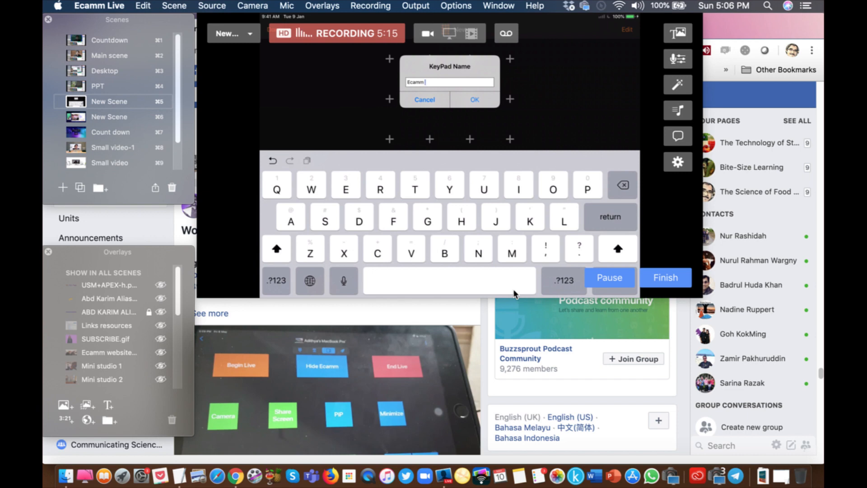
click(276, 279)
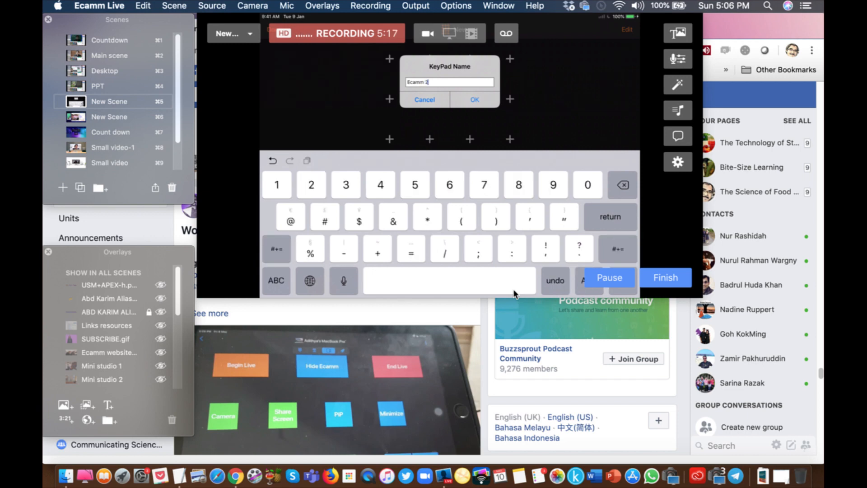
click(473, 100)
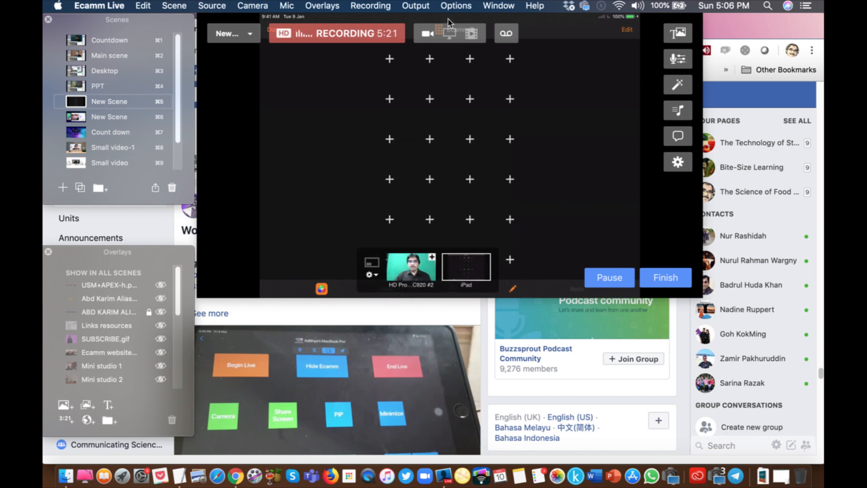
mouse_move(498, 168)
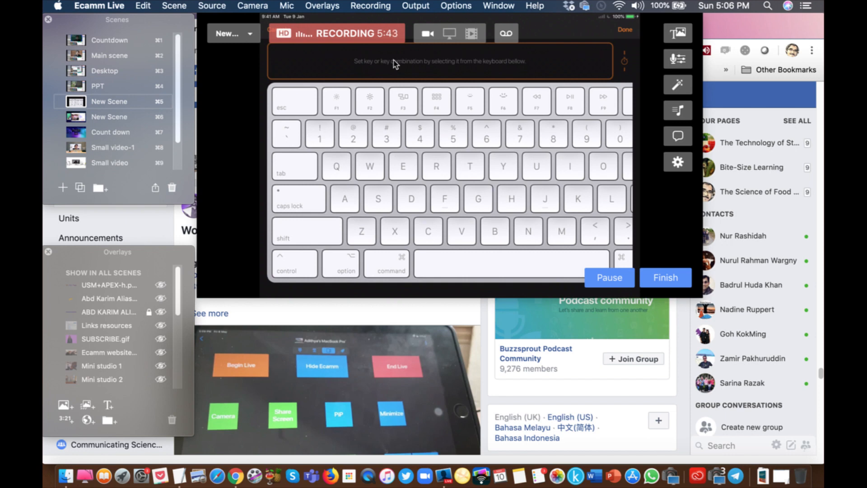
Assign ⌘1 to the first key, then add shortcuts to the next empty slots
key(cmd+1)
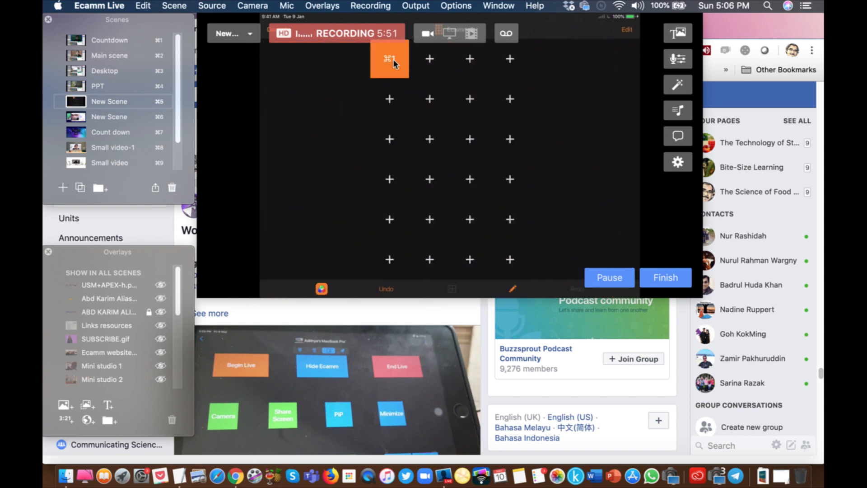
click(389, 59)
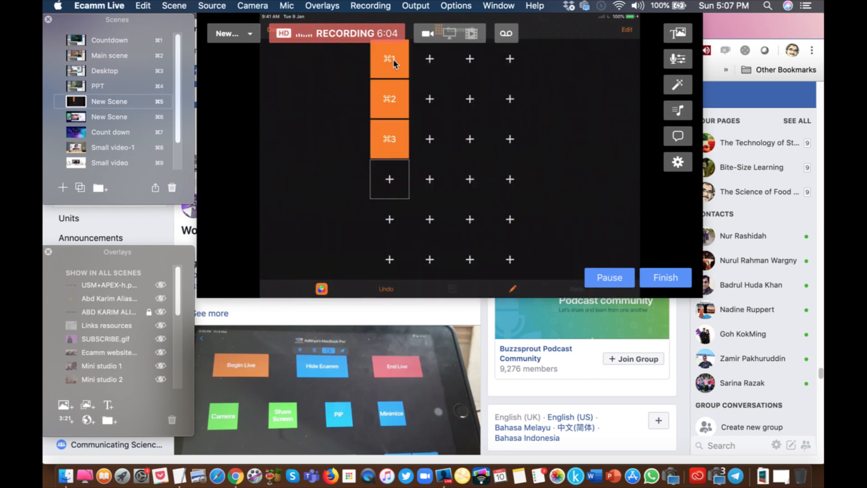
click(389, 58)
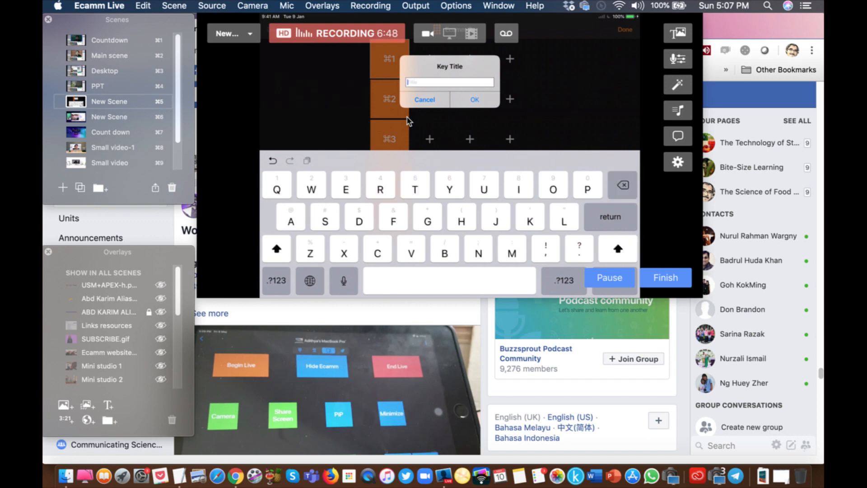
Enter 'Scene 1' as the first key's title and confirm
text(Scen)
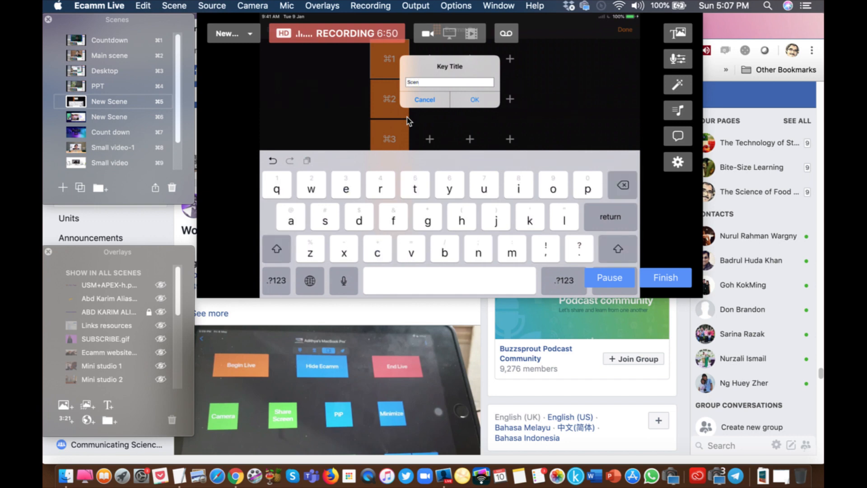
text(e)
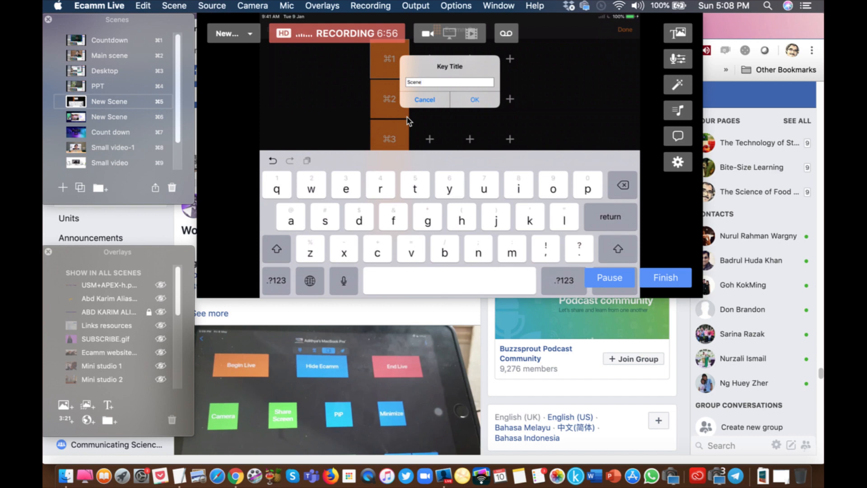
click(276, 249)
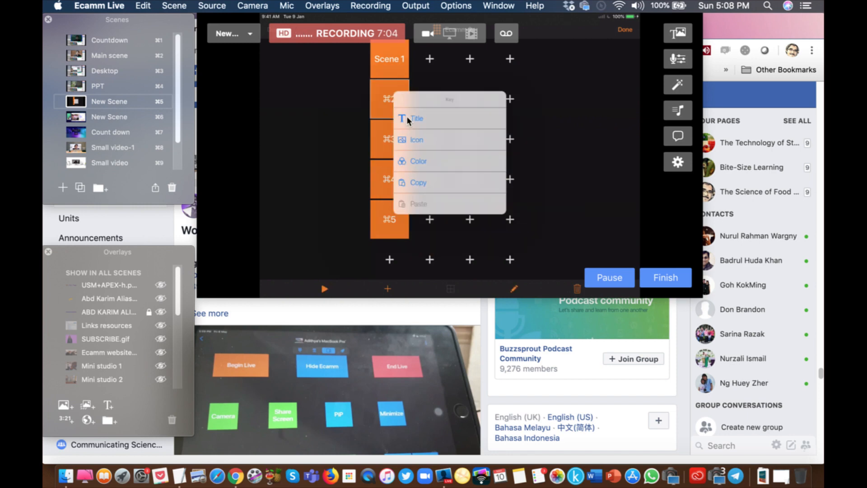
Clear the second key's title field and type 'Scene 2'
click(416, 118)
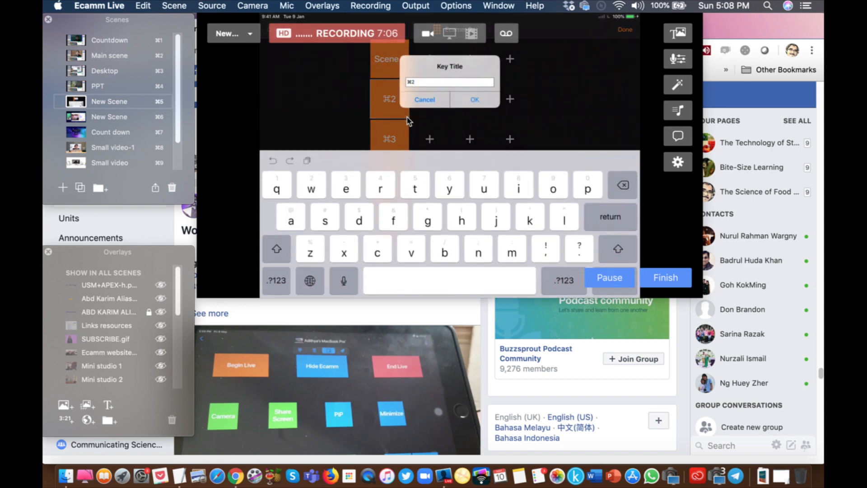
text(Scene 2)
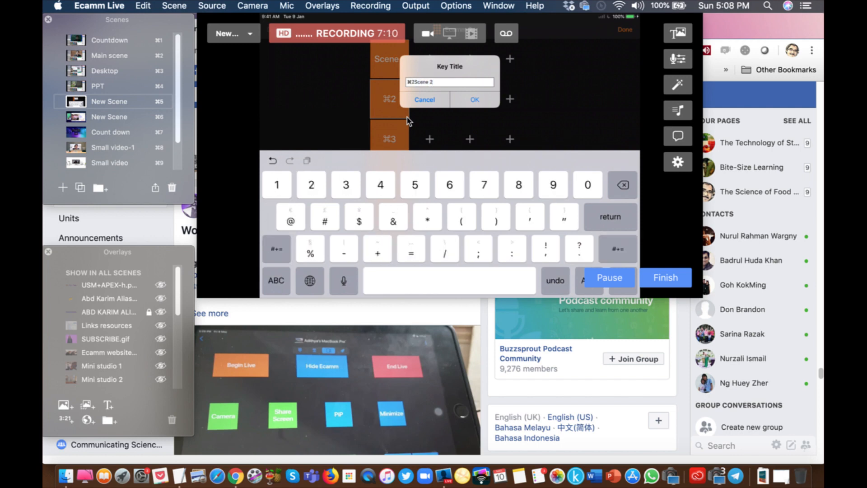
click(622, 184)
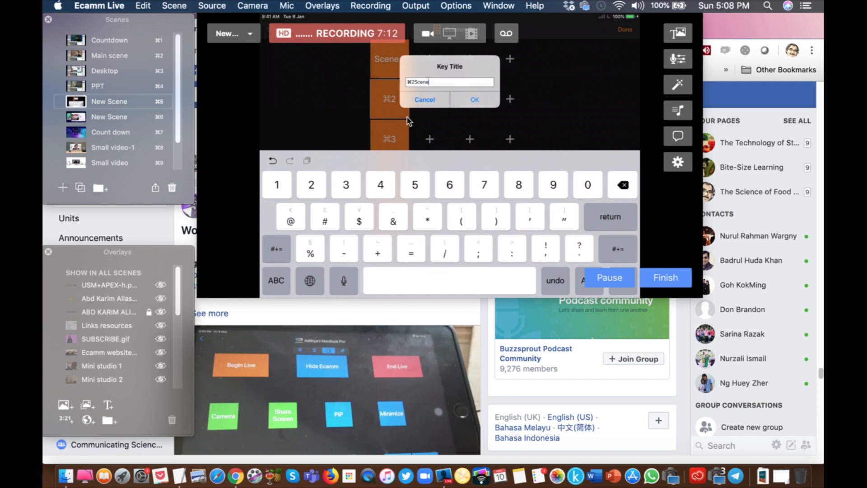
click(621, 185)
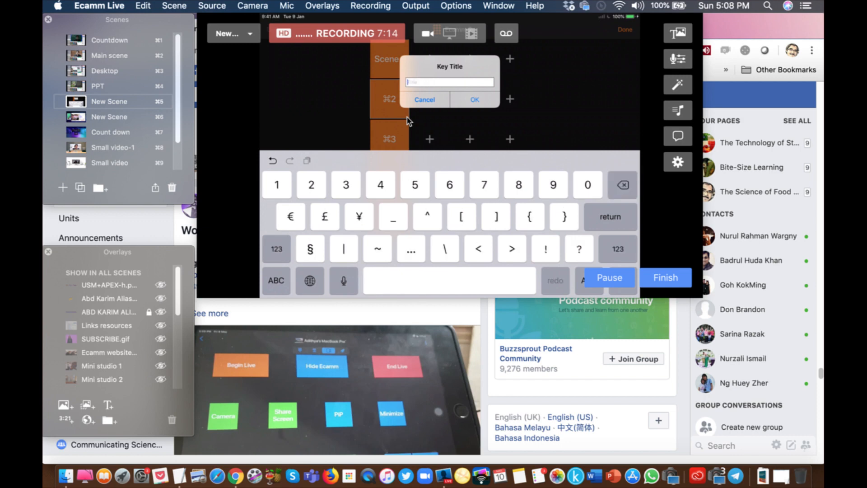
text(Sce)
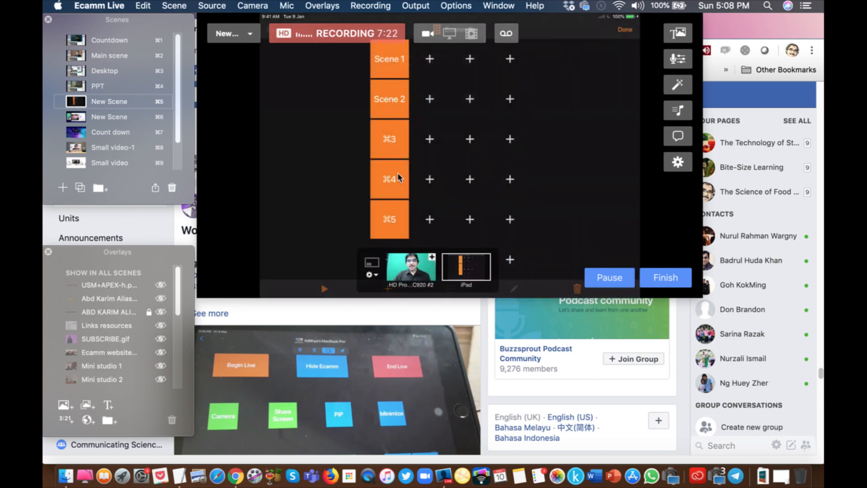
mouse_move(396, 165)
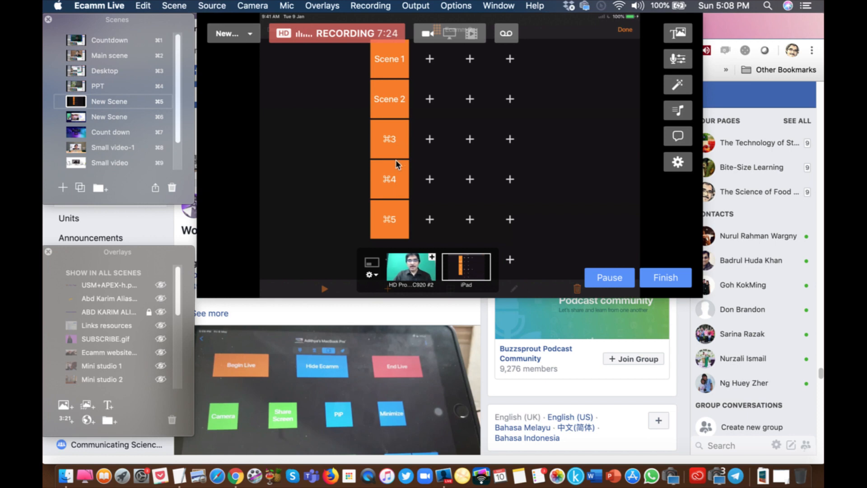
mouse_move(412, 182)
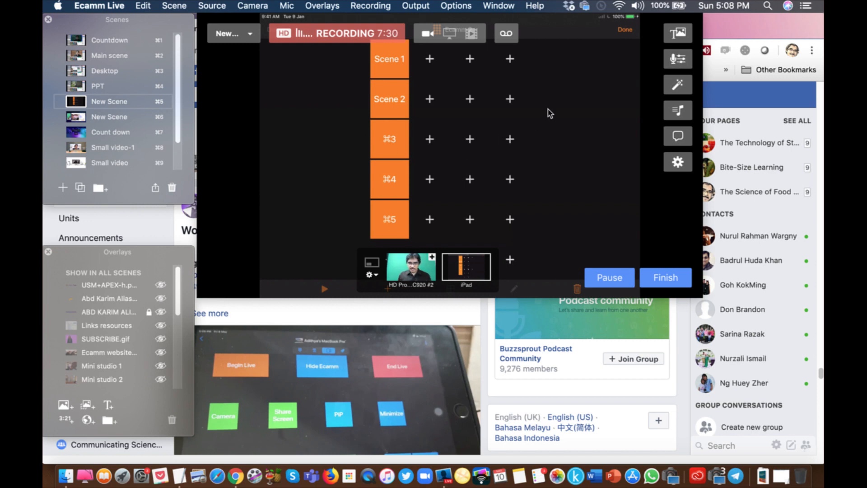
mouse_move(635, 79)
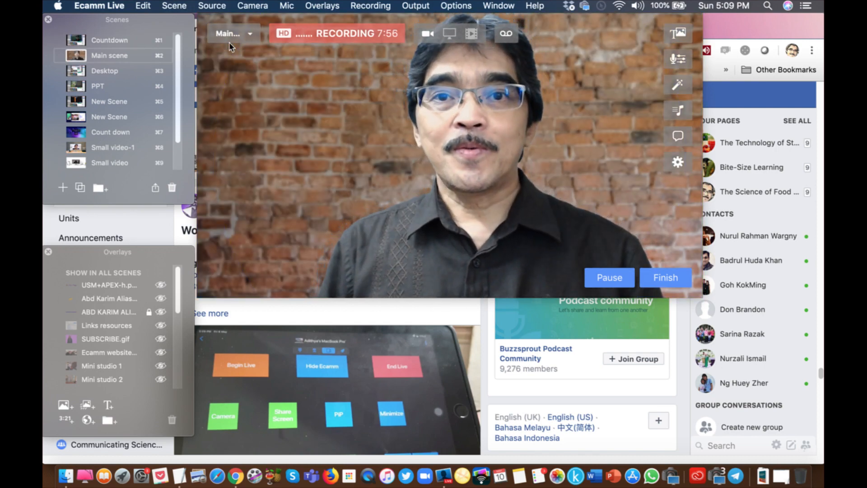
click(105, 71)
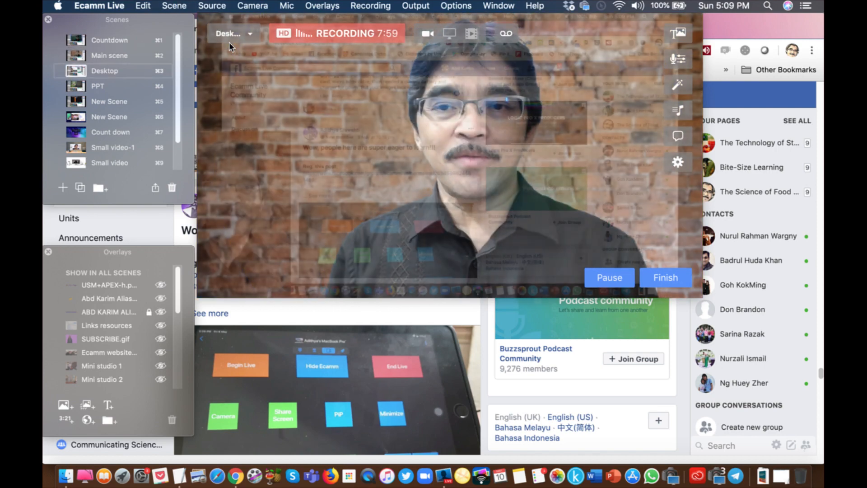
click(98, 86)
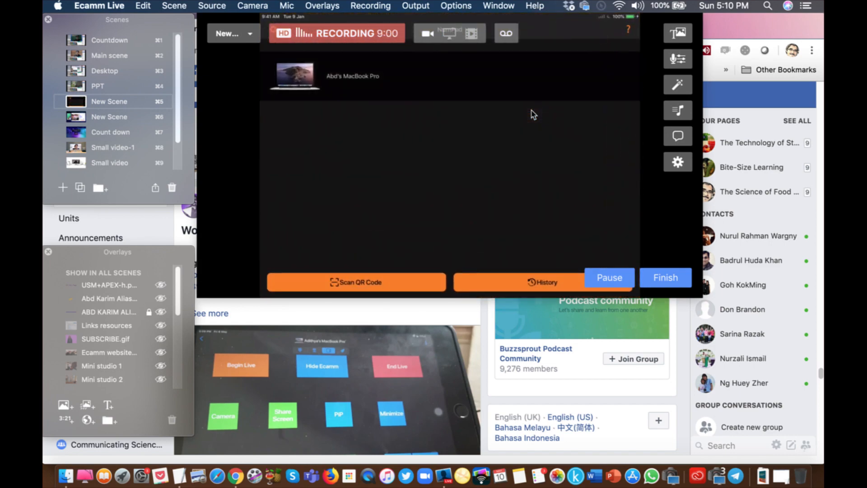
click(108, 55)
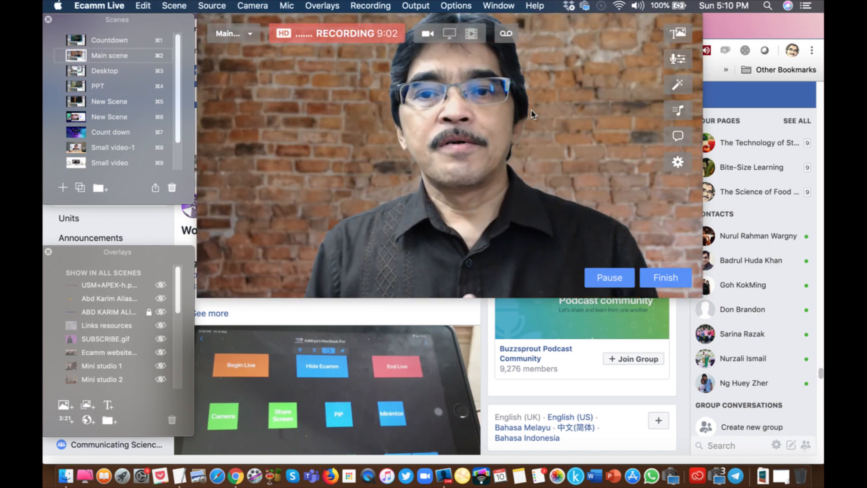